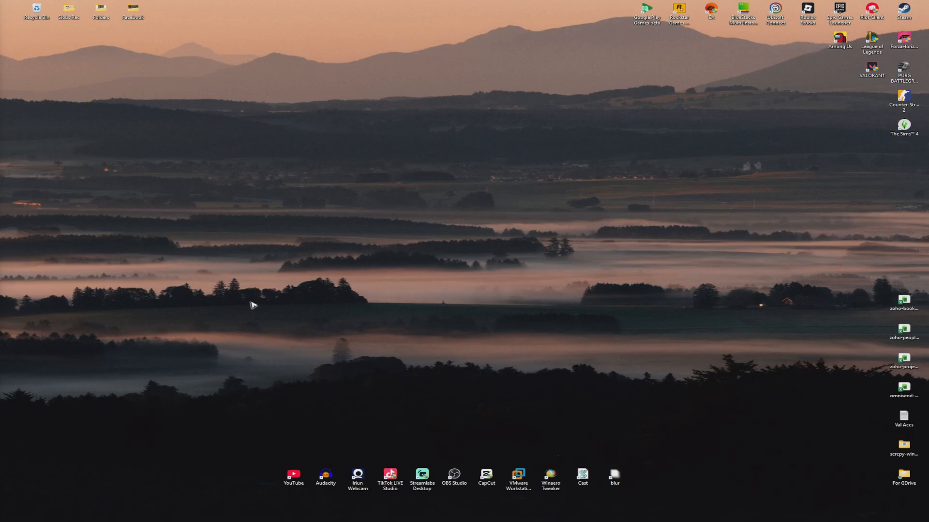
{"action": "mouse_move", "coordinate": [259, 312]}
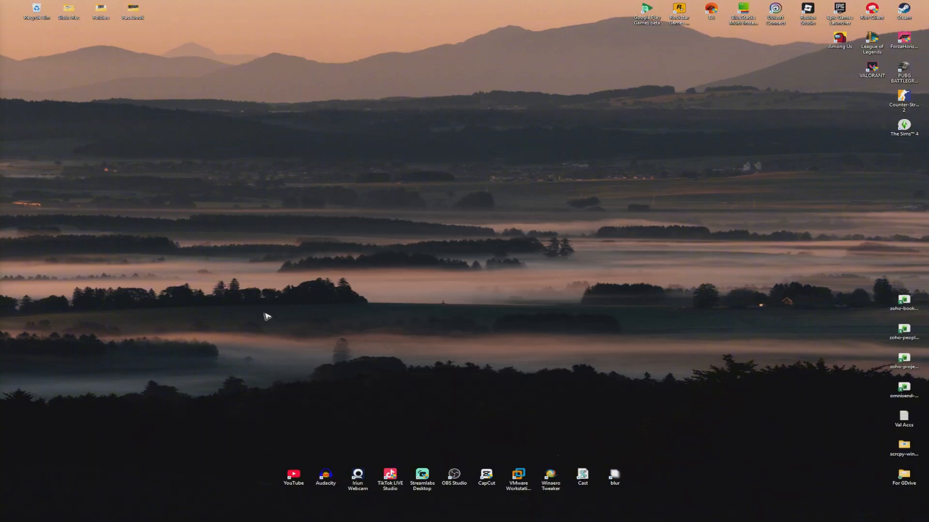
Step: Launch Microsoft Store, search for 'xbox' and start installing the Xbox app
{"action": "left_click", "coordinate": [90, 515]}
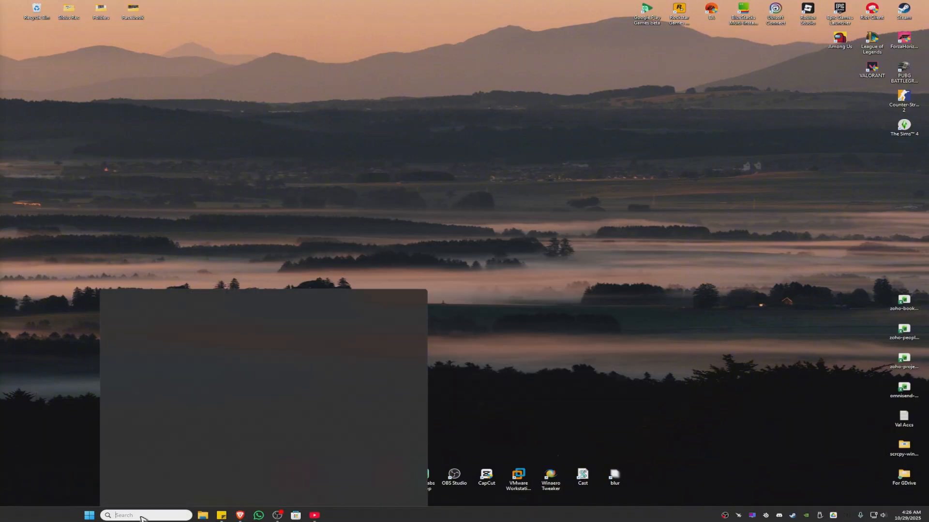
{"action": "type", "text": "microst"}
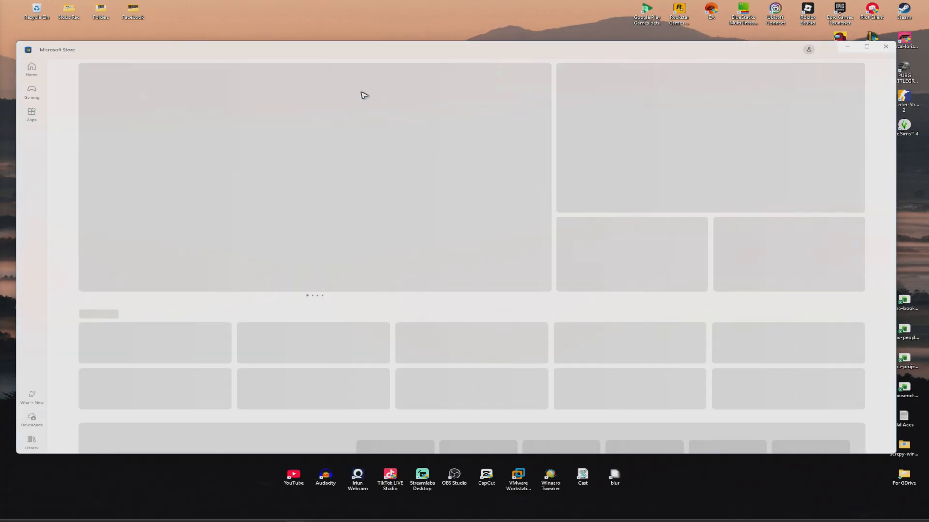
{"action": "left_click", "coordinate": [450, 50]}
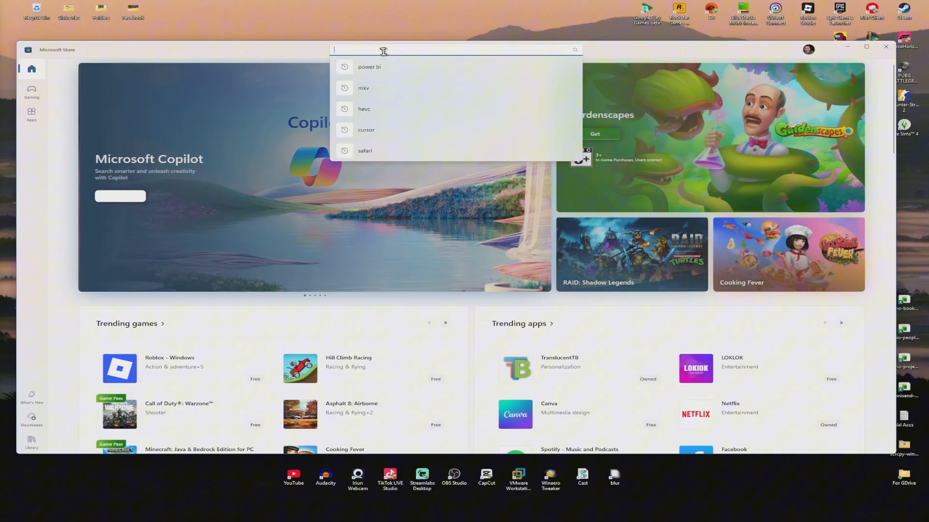
{"action": "type", "text": "xbox"}
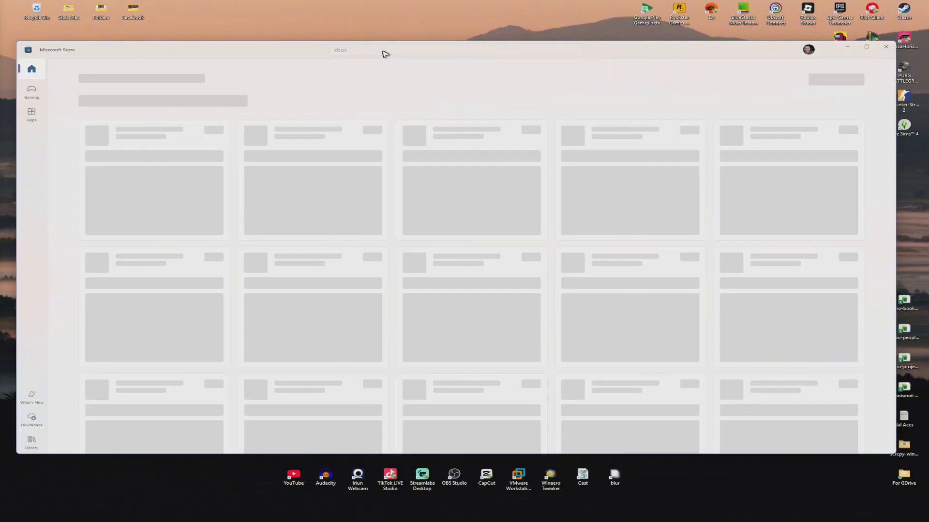
{"action": "key", "text": "Enter"}
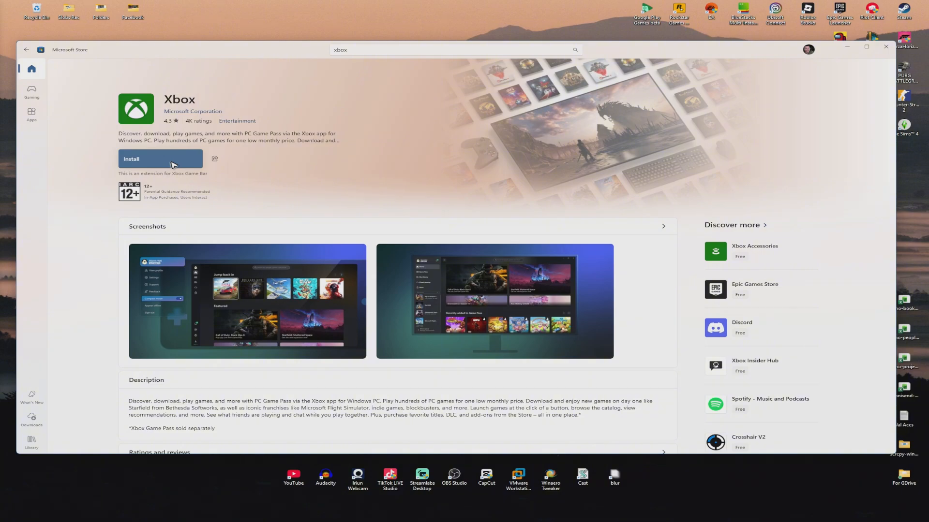
{"action": "left_click", "coordinate": [884, 47]}
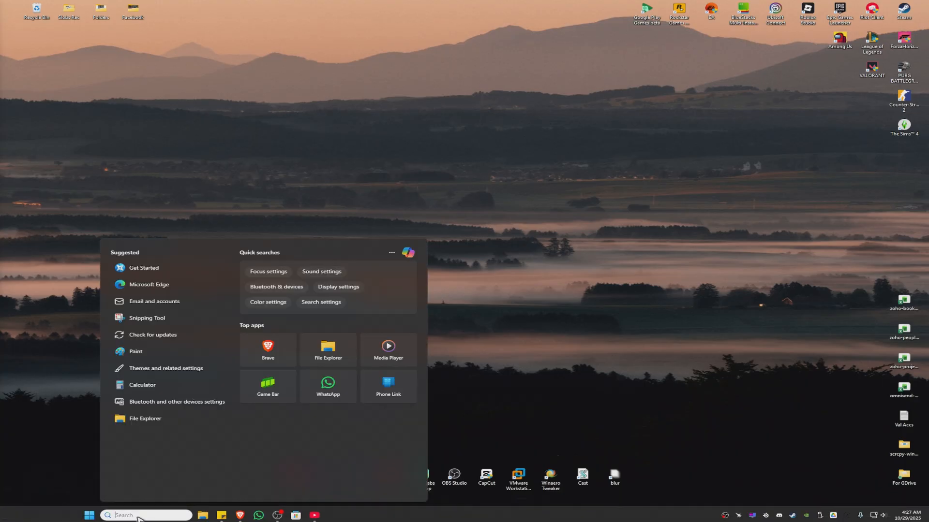
Step: Search 'xbox' in Windows Search and open the Xbox app's App settings
{"action": "type", "text": "xbox"}
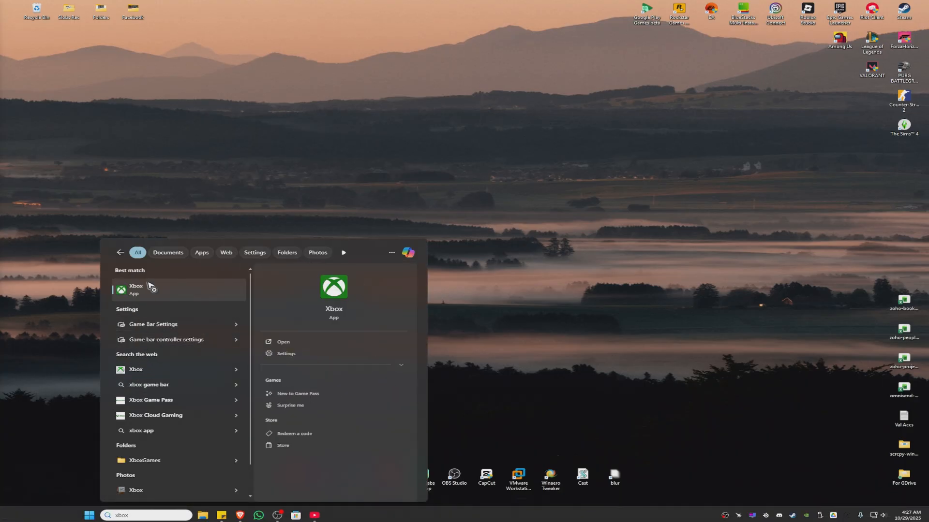
{"action": "right_click", "coordinate": [135, 289]}
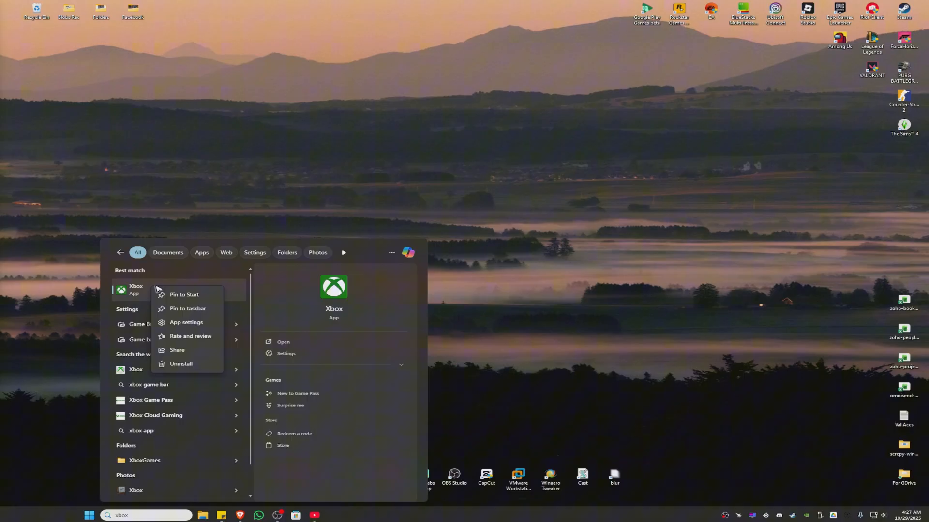
{"action": "left_click", "coordinate": [186, 322]}
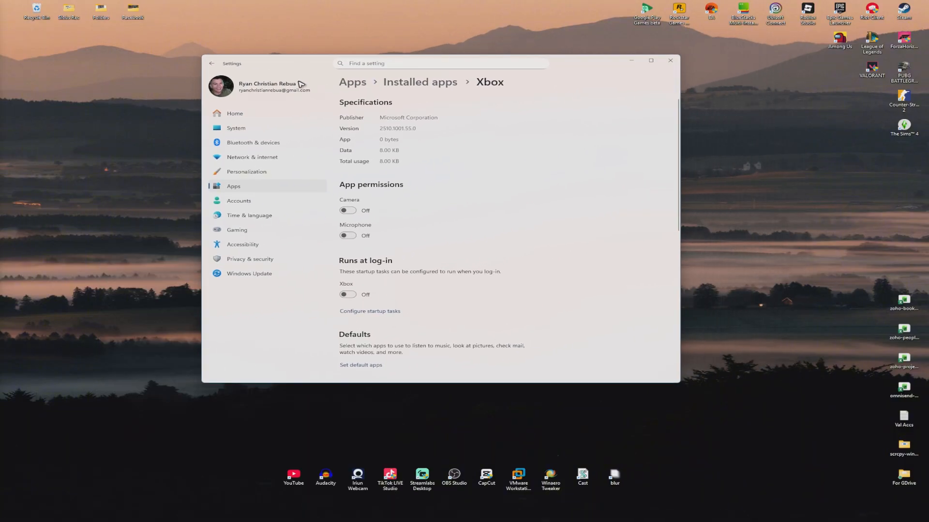
Step: Reset the Xbox app from its settings page and close Settings
{"action": "scroll", "scroll_direction": "down", "scroll_amount": 3}
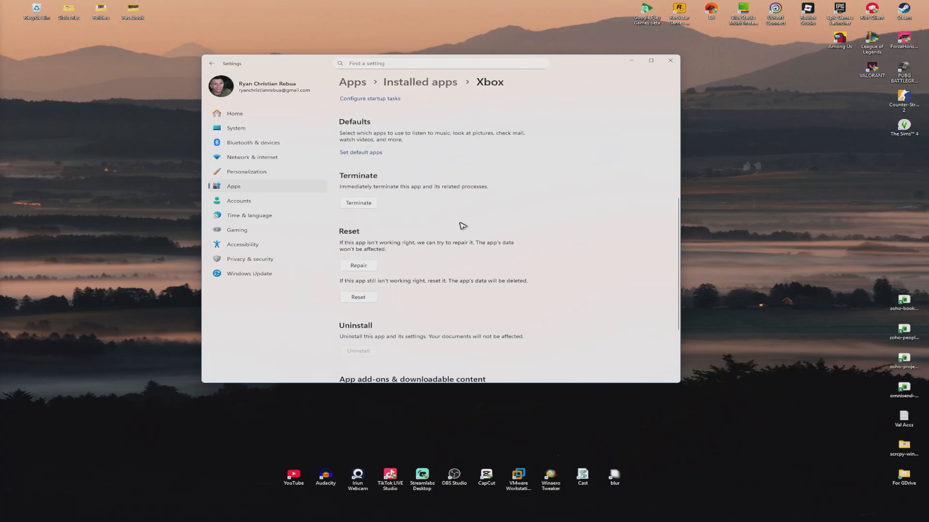
{"action": "scroll", "scroll_direction": "down", "scroll_amount": 3}
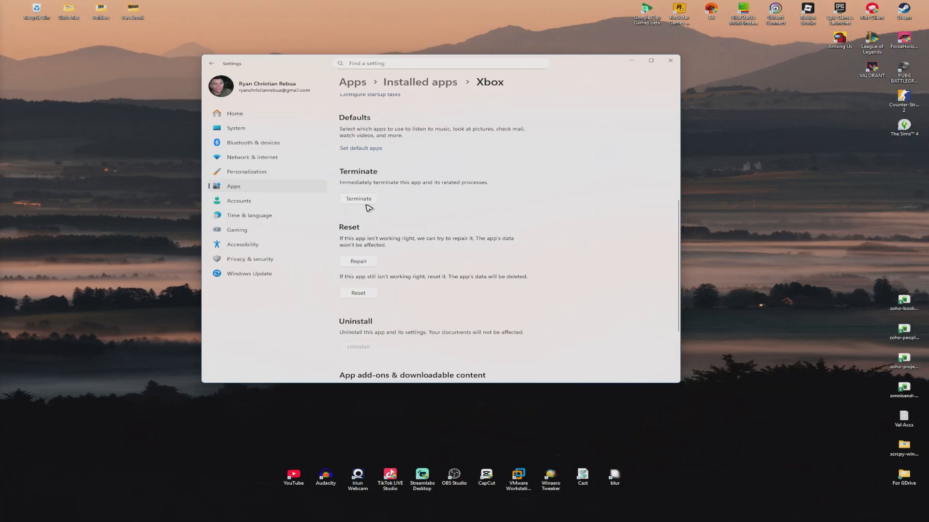
{"action": "mouse_move", "coordinate": [373, 305]}
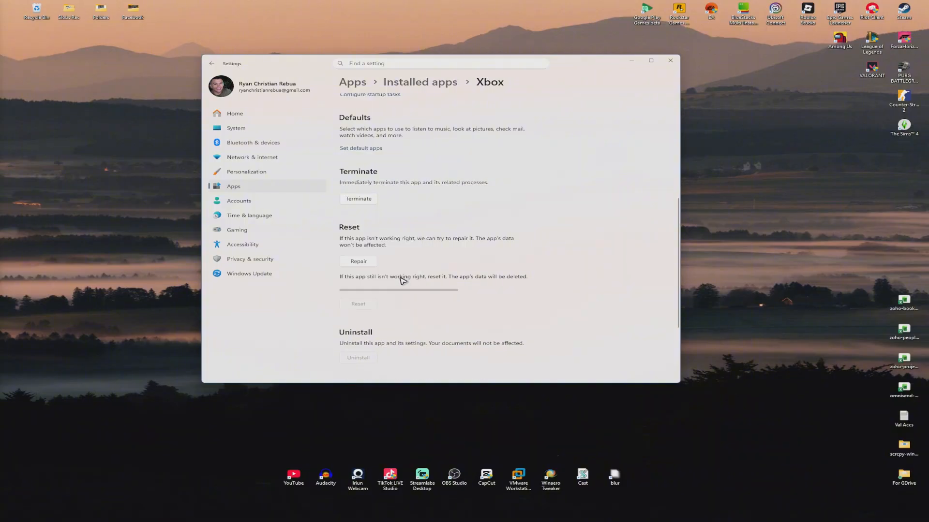
{"action": "mouse_move", "coordinate": [396, 278]}
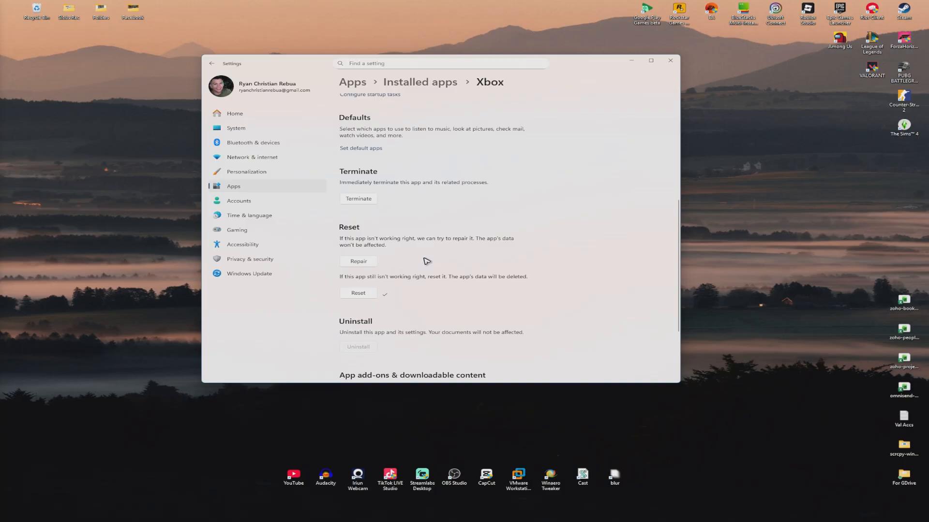
{"action": "left_click", "coordinate": [670, 61]}
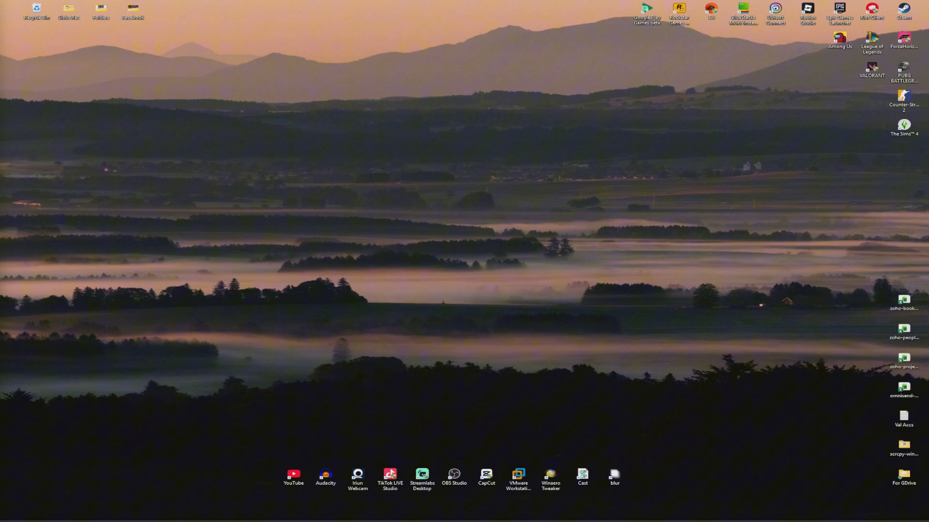
Step: Search for 'service' and launch the Services console
{"action": "left_click", "coordinate": [88, 514]}
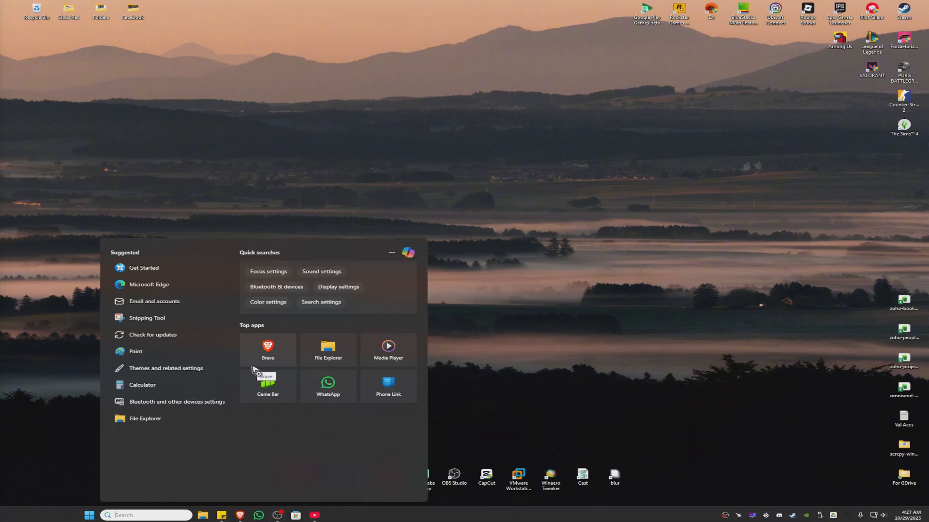
{"action": "type", "text": "service"}
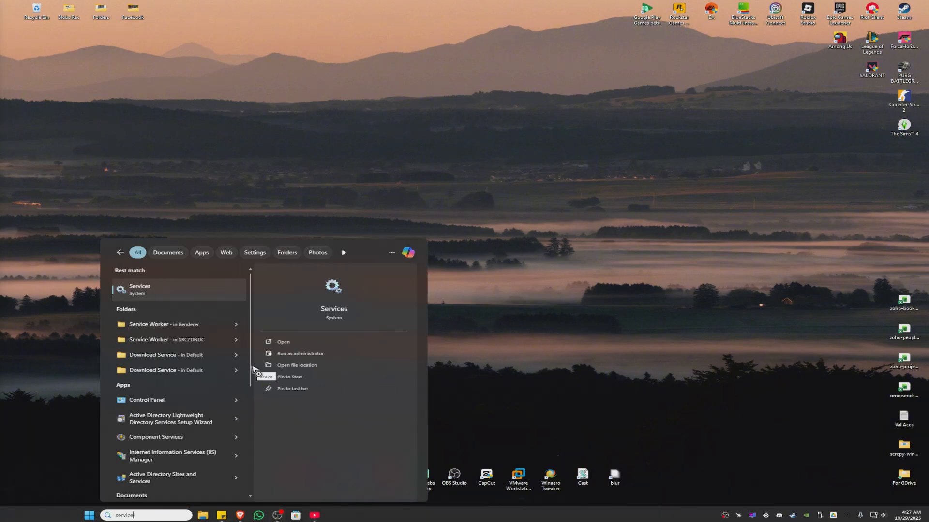
{"action": "left_click", "coordinate": [283, 342]}
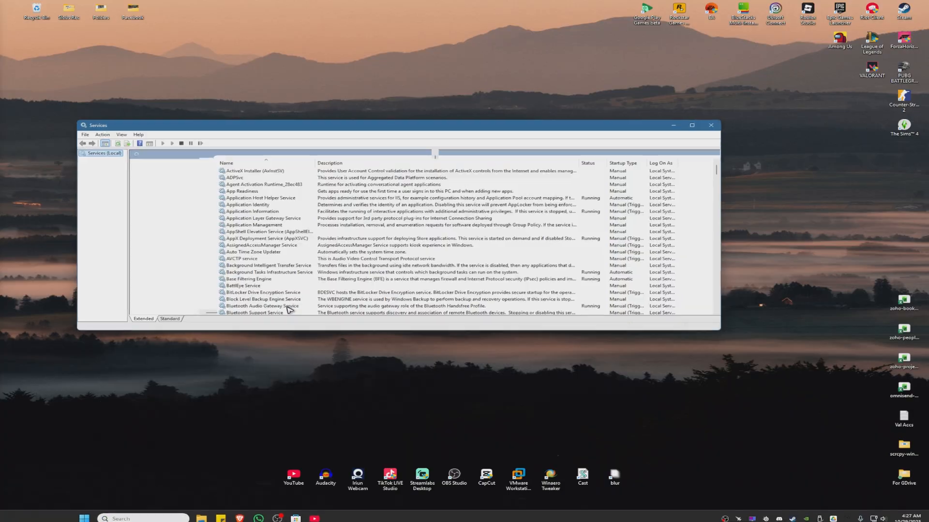
Step: Maximize Services, scroll to the Xbox services and open Xbox Accessory Management Service properties
{"action": "left_click", "coordinate": [691, 125]}
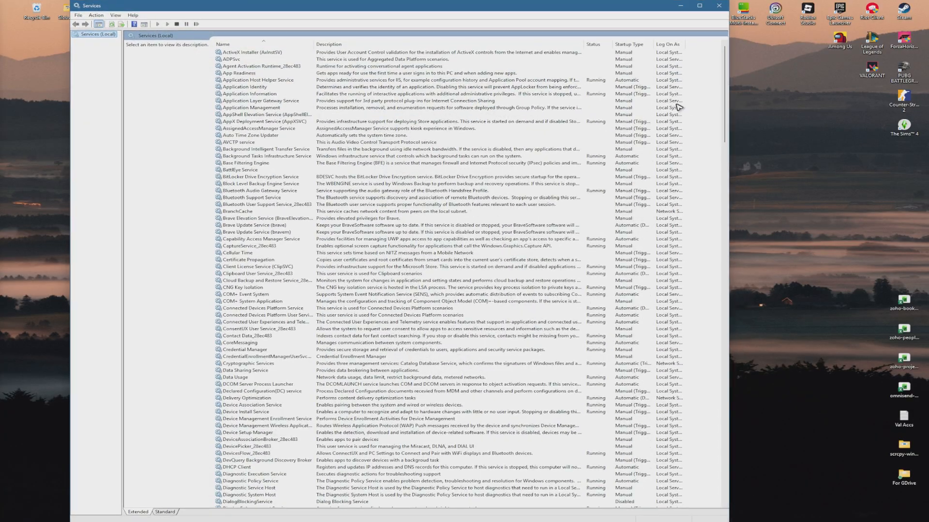
{"action": "scroll", "scroll_direction": "down", "scroll_amount": 3}
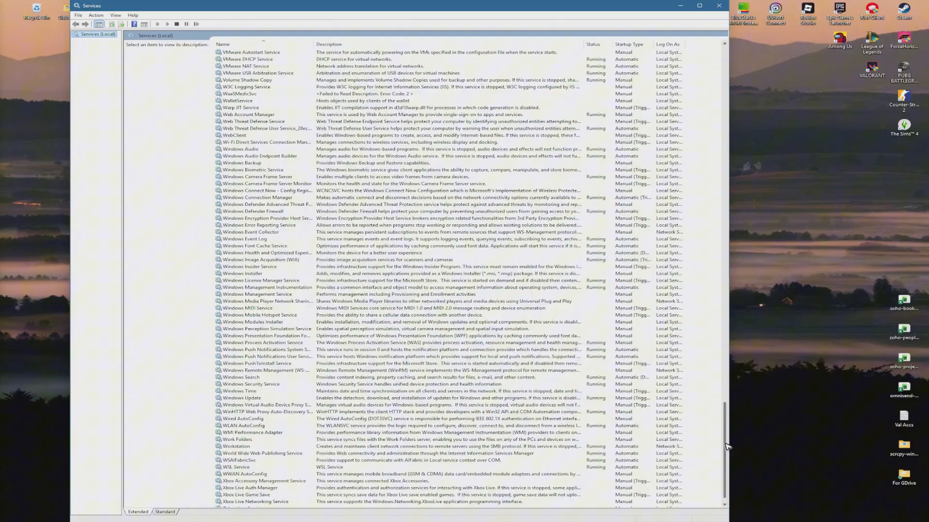
{"action": "scroll", "scroll_direction": "down", "scroll_amount": 3}
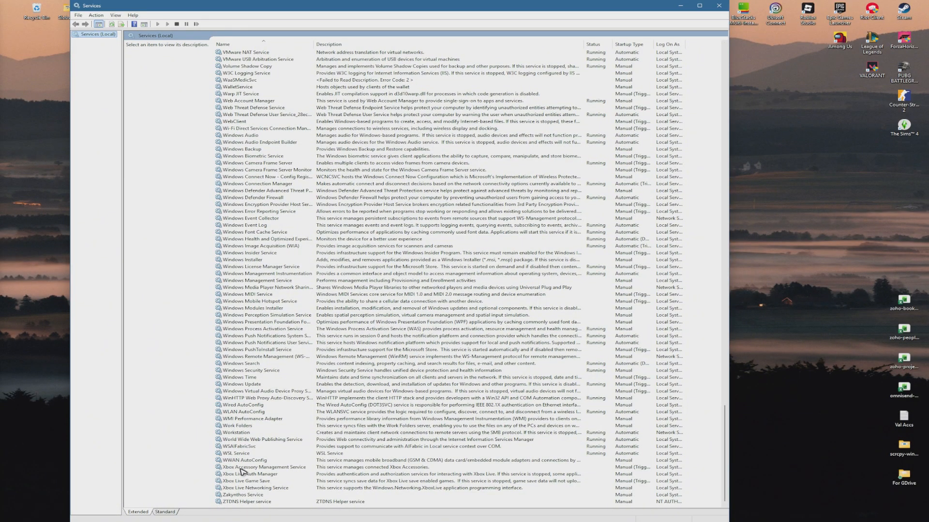
{"action": "left_click", "coordinate": [255, 487]}
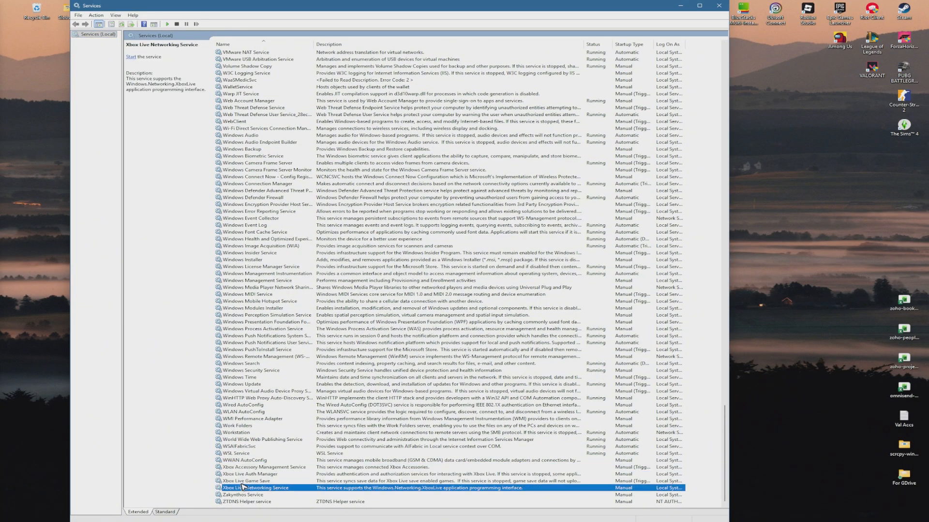
{"action": "left_click", "coordinate": [249, 481]}
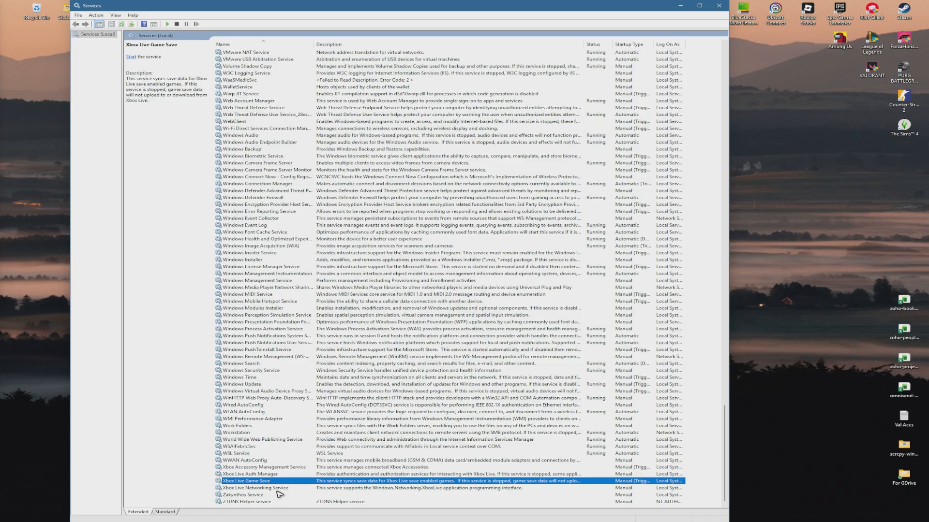
{"action": "mouse_move", "coordinate": [277, 471]}
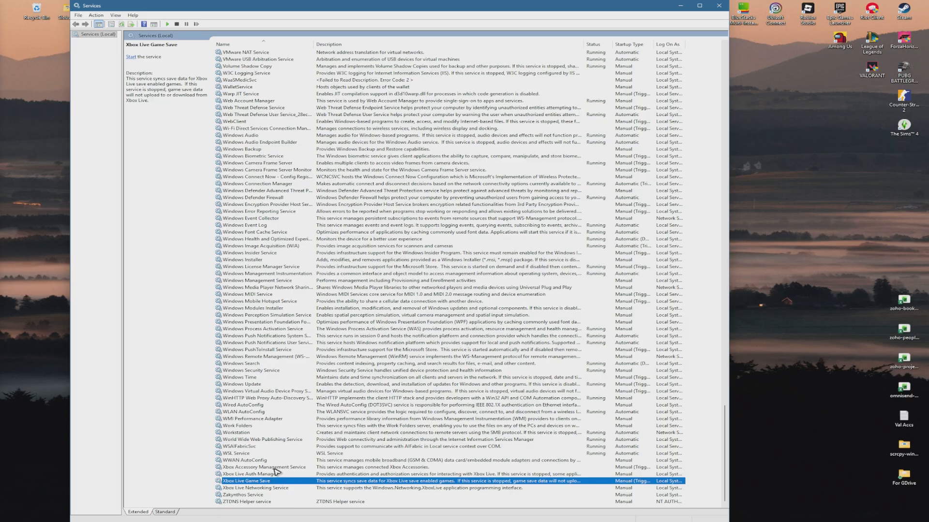
{"action": "double_click", "coordinate": [264, 467]}
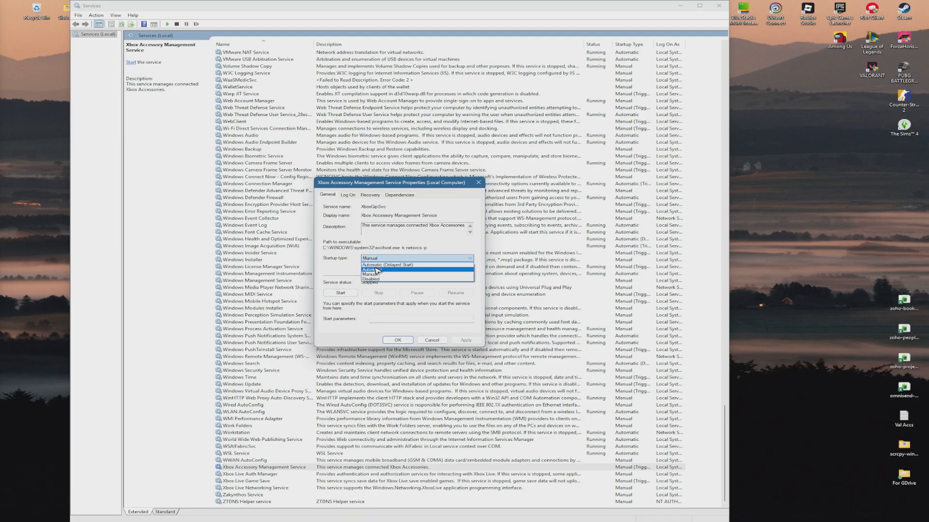
Step: Set Xbox Accessory Management and Xbox Live Game Save startup types to Automatic
{"action": "left_click", "coordinate": [372, 270]}
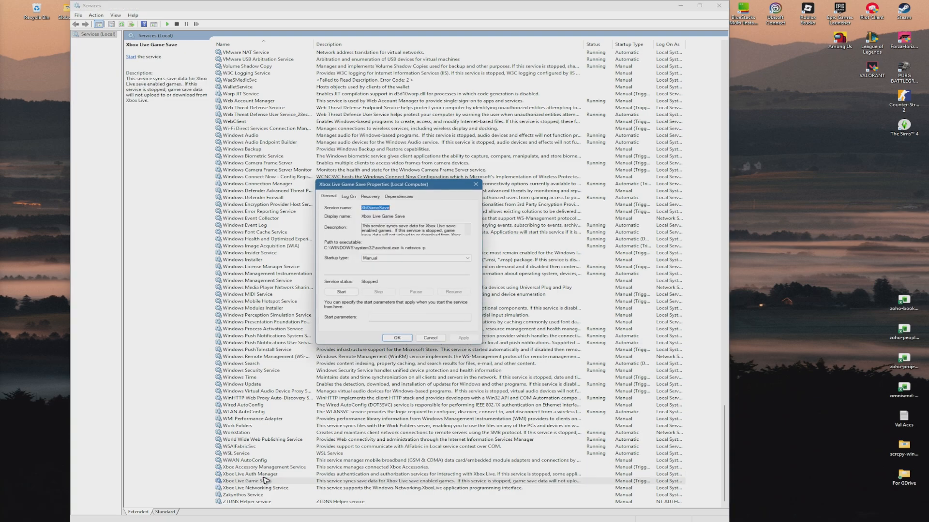
{"action": "left_click", "coordinate": [467, 258]}
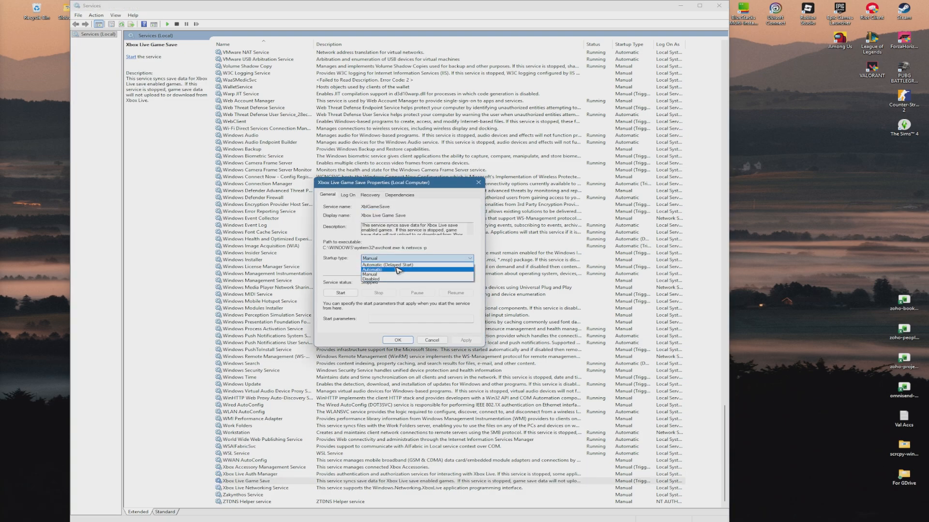
{"action": "left_click", "coordinate": [431, 340]}
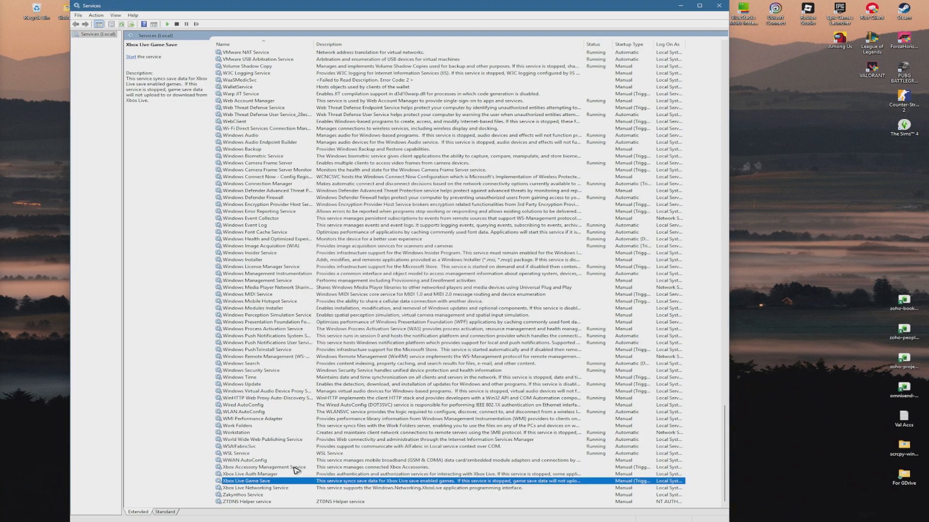
{"action": "left_click", "coordinate": [469, 257]}
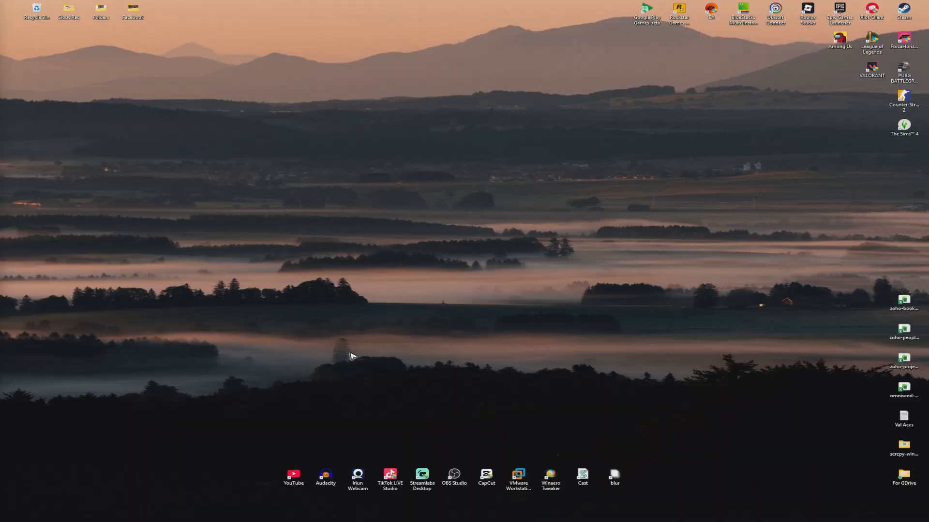
{"action": "mouse_move", "coordinate": [346, 338]}
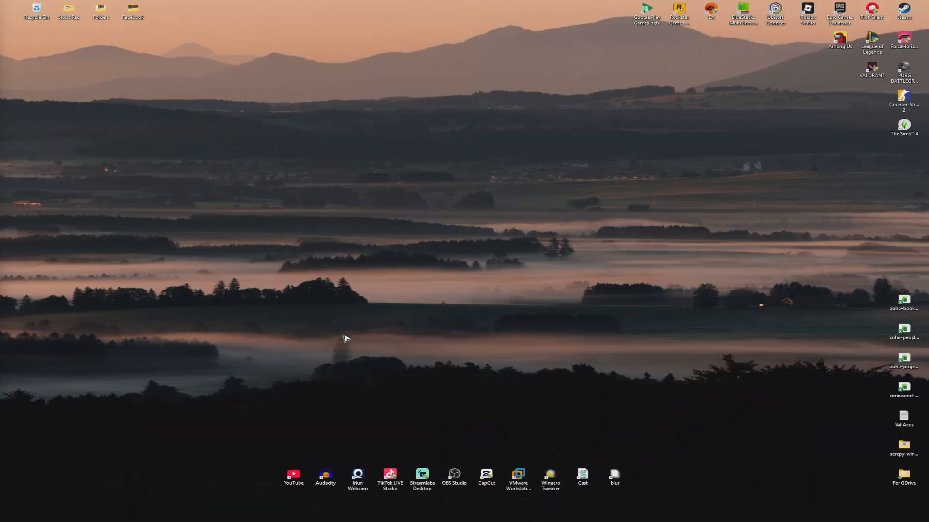
Step: Open Terminal (Admin) from the Start button's quick link menu
{"action": "right_click", "coordinate": [89, 514]}
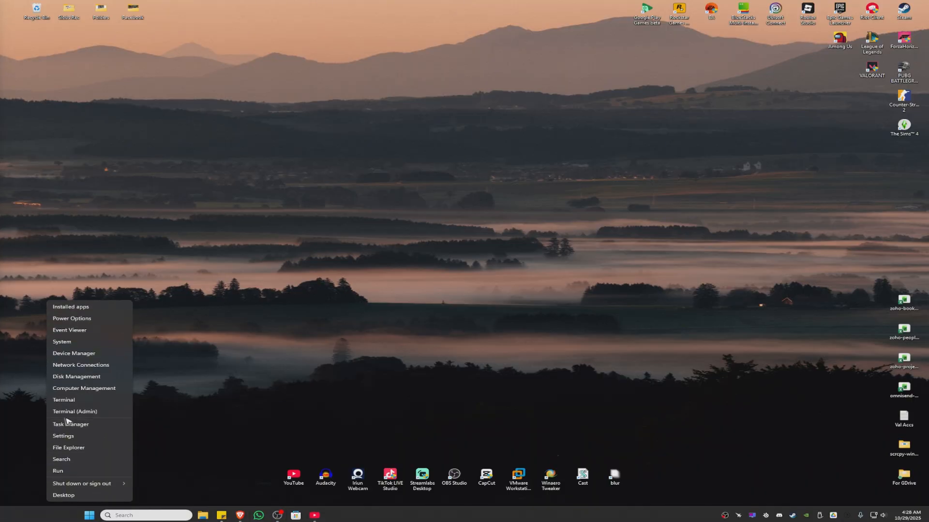
{"action": "left_click", "coordinate": [74, 411]}
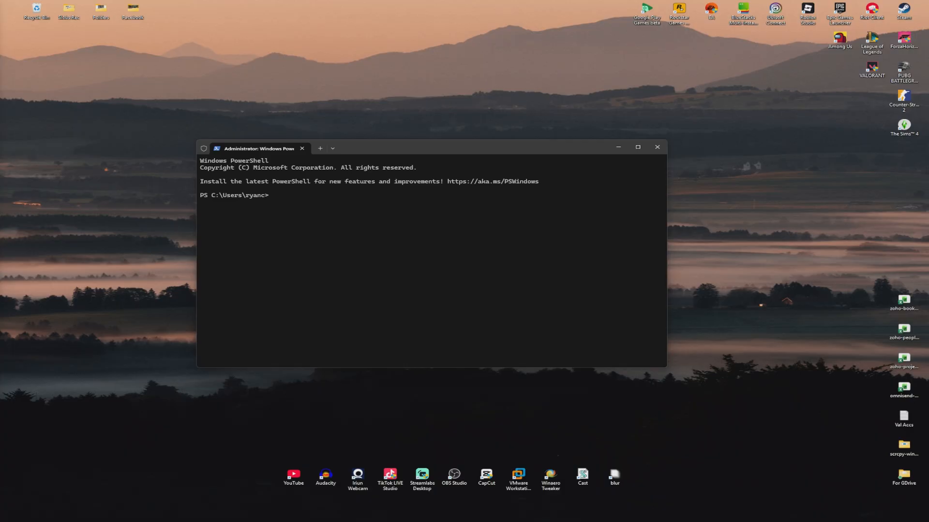
{"action": "mouse_move", "coordinate": [340, 230]}
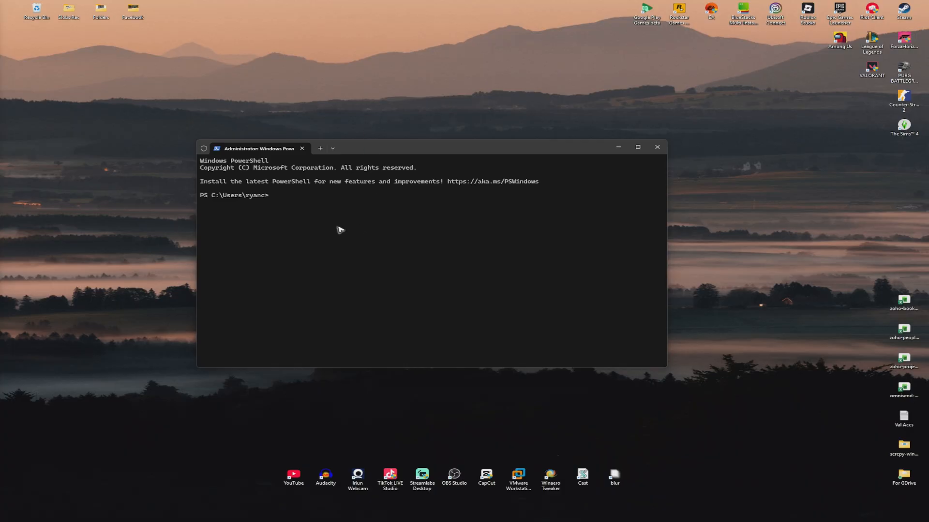
Step: Run Remove-AppxPackage and 'get-appxpackage Microsoft.GamingServices', then exit PowerShell
{"action": "type", "text": "remove-AppxPackage -allusers start ms-windows-store://pdp/?productid=9MWPM2CQNLHN"}
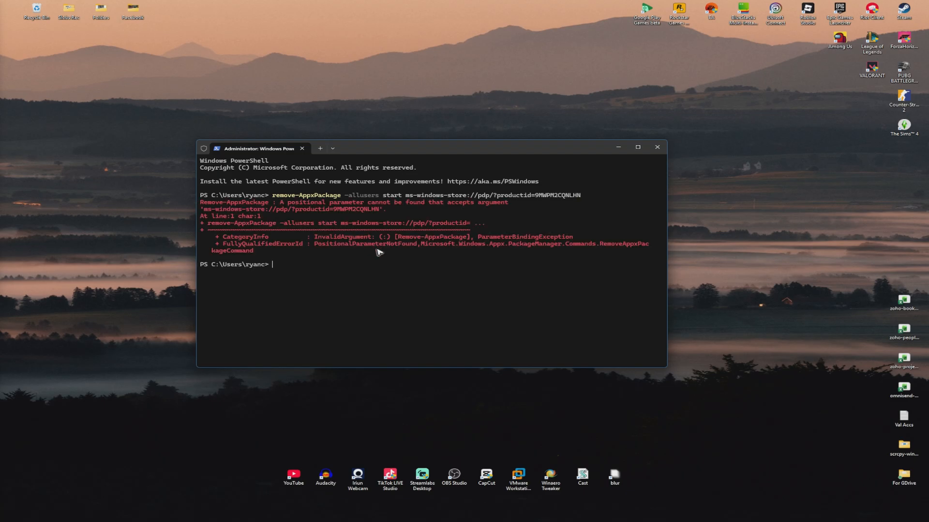
{"action": "mouse_move", "coordinate": [396, 275]}
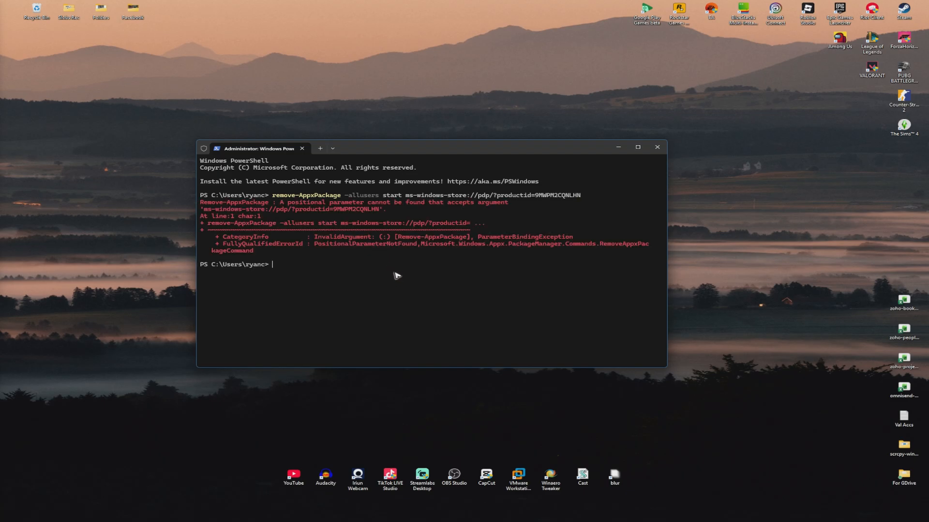
{"action": "type", "text": "get-appxpackage Microsoft.GamingServices"}
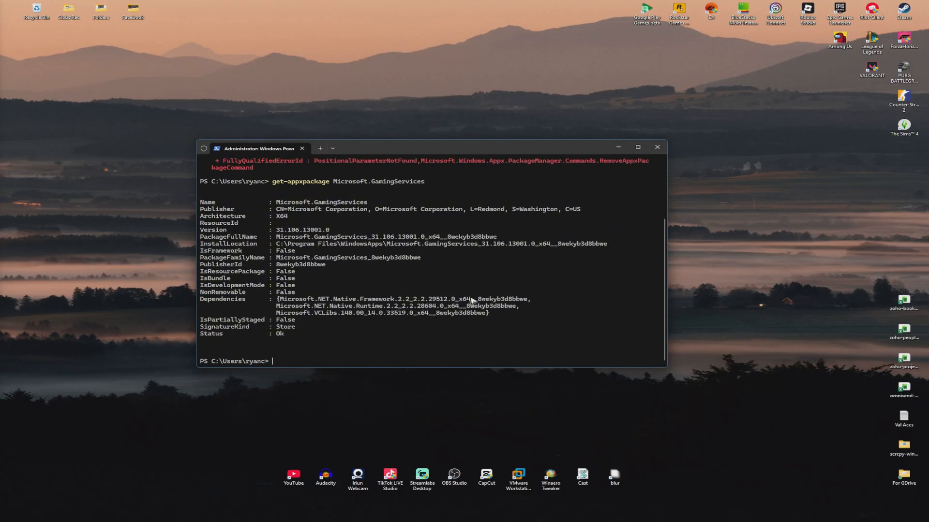
{"action": "type", "text": "exit"}
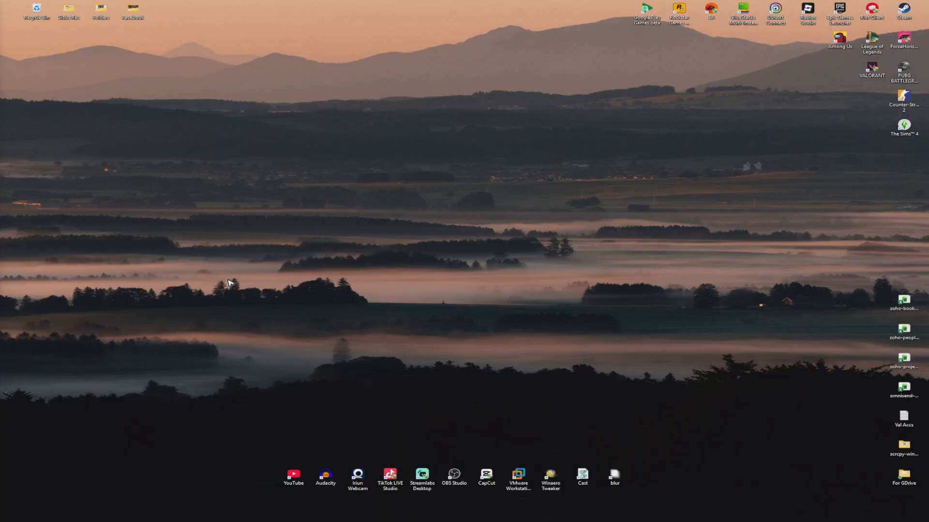
{"action": "mouse_move", "coordinate": [122, 298]}
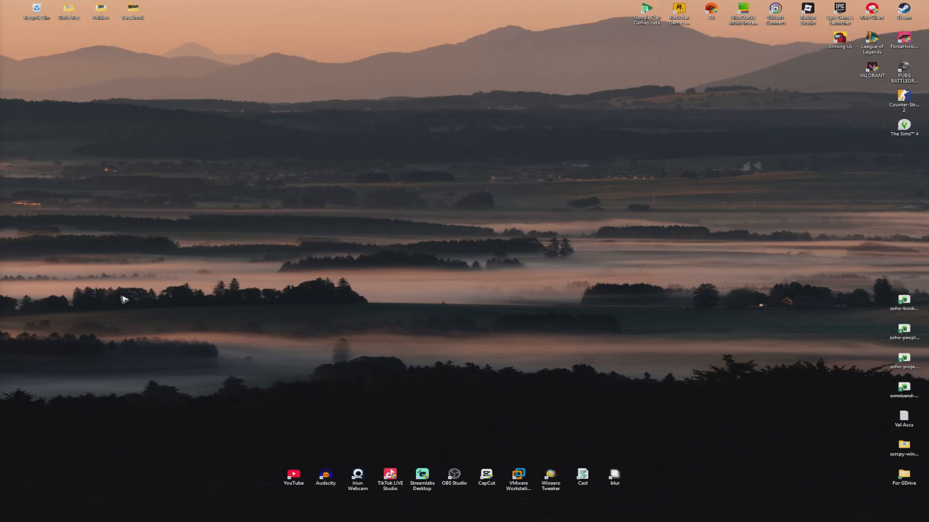